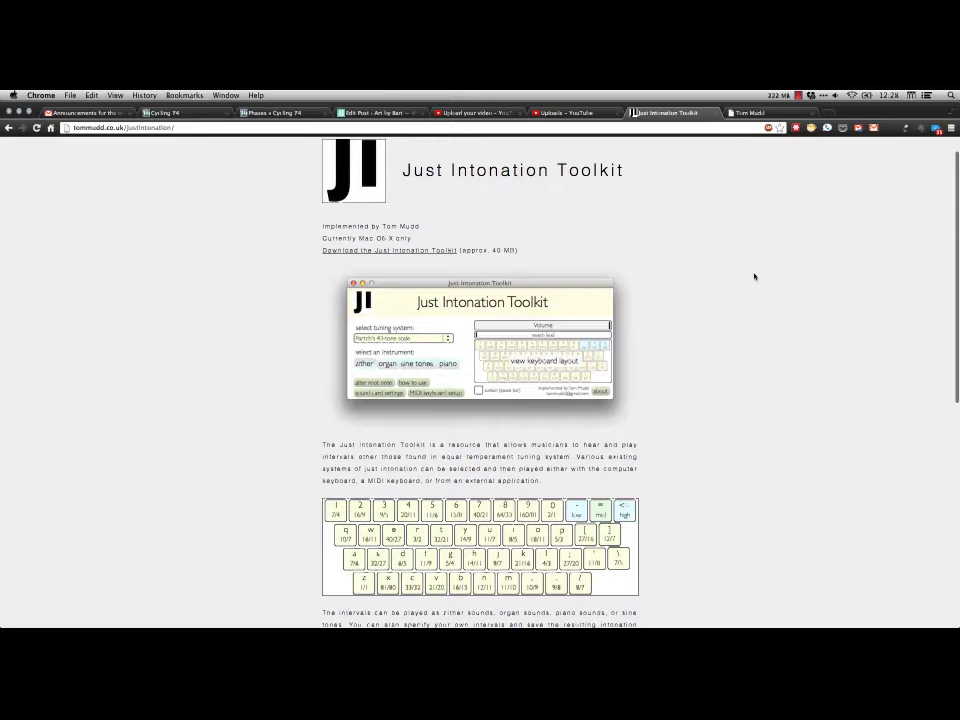
Step: Scroll the toolkit web page down to the description and built-in tuning systems list
scroll(down, 3)
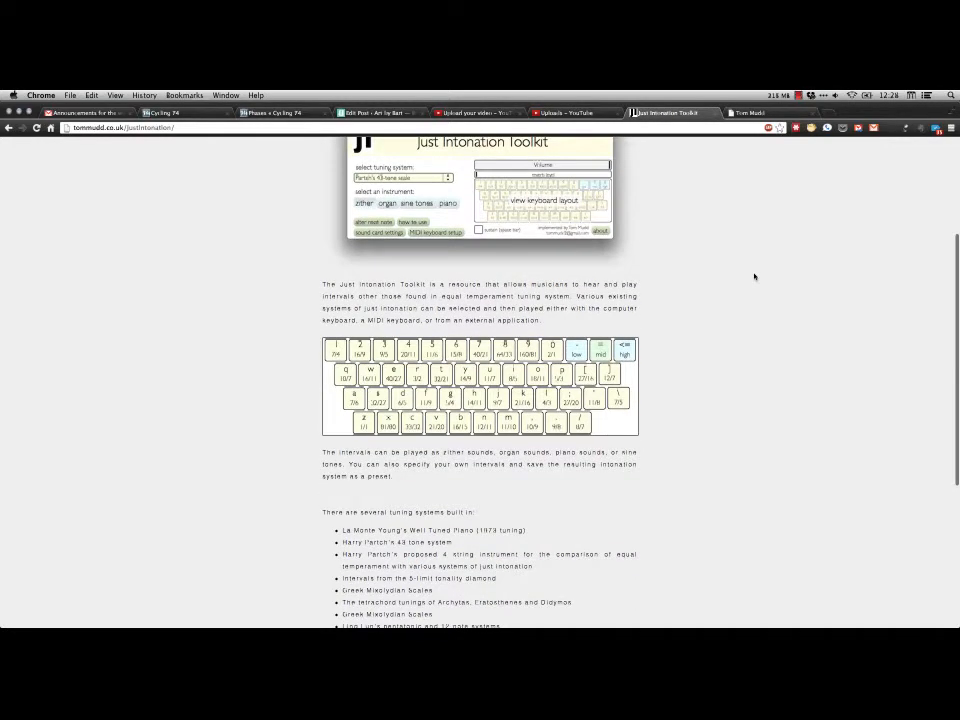
scroll(down, 3)
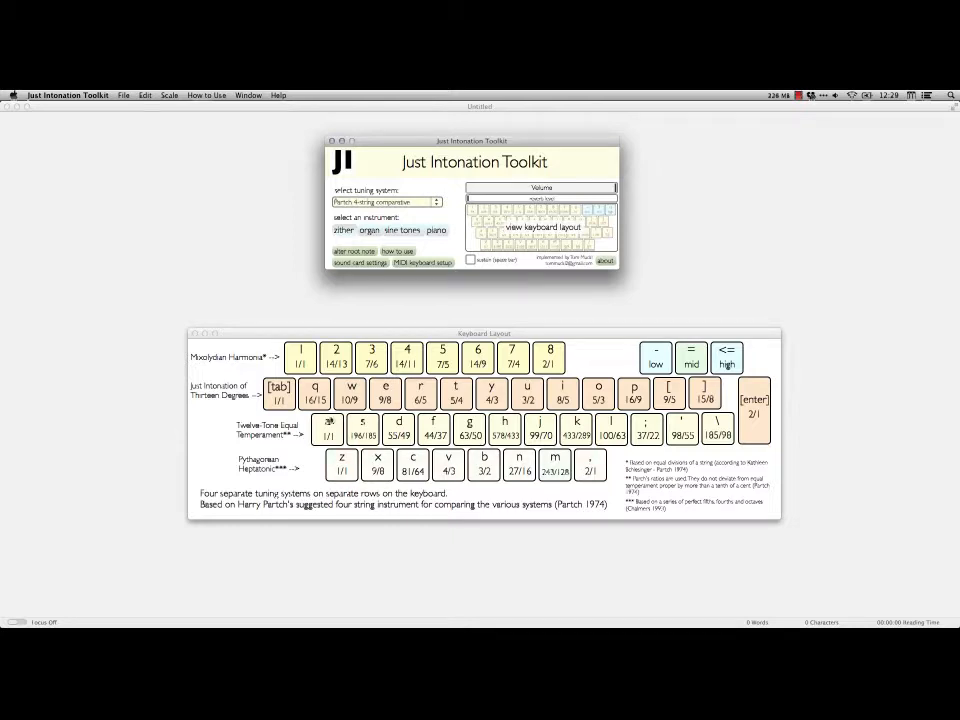
Step: Load Greek Mixolydian Scales, play its keyboard layout, and reopen the tuning list
click(385, 202)
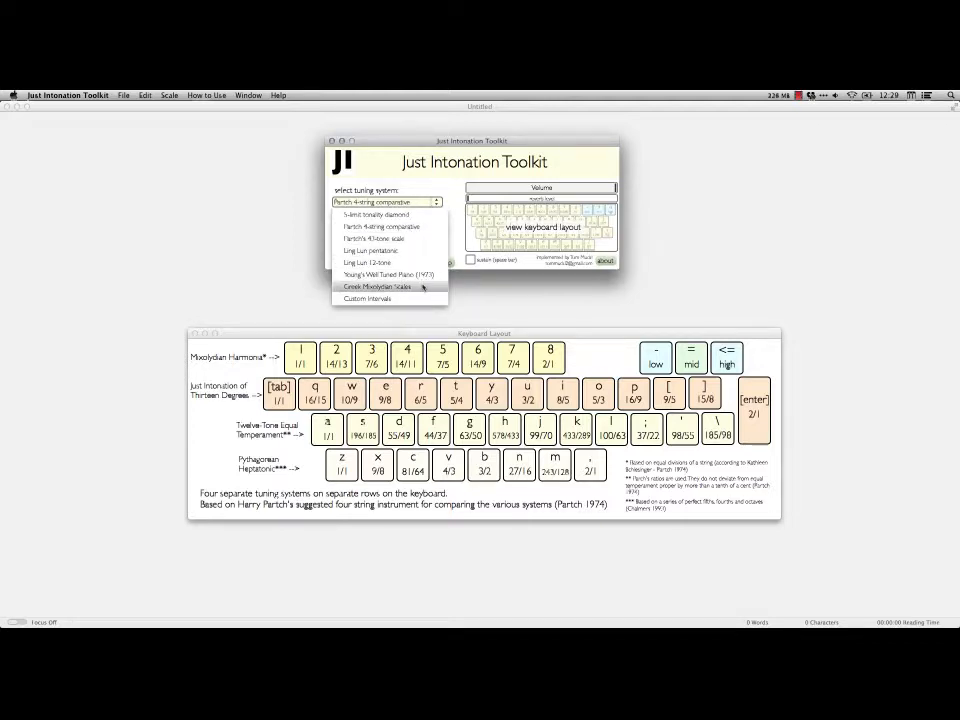
click(378, 287)
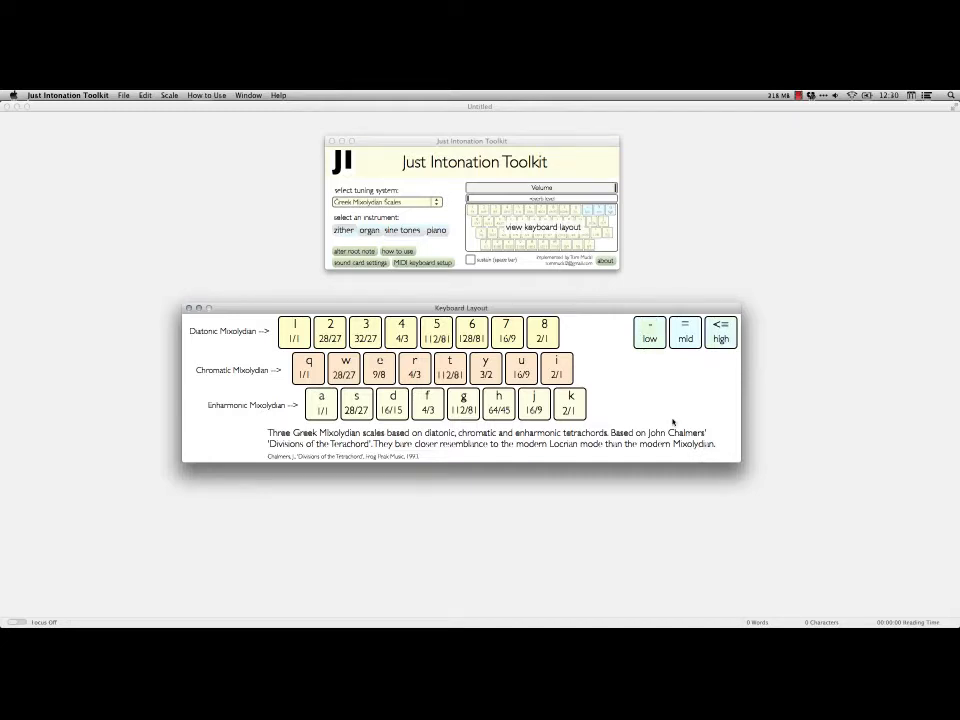
click(463, 404)
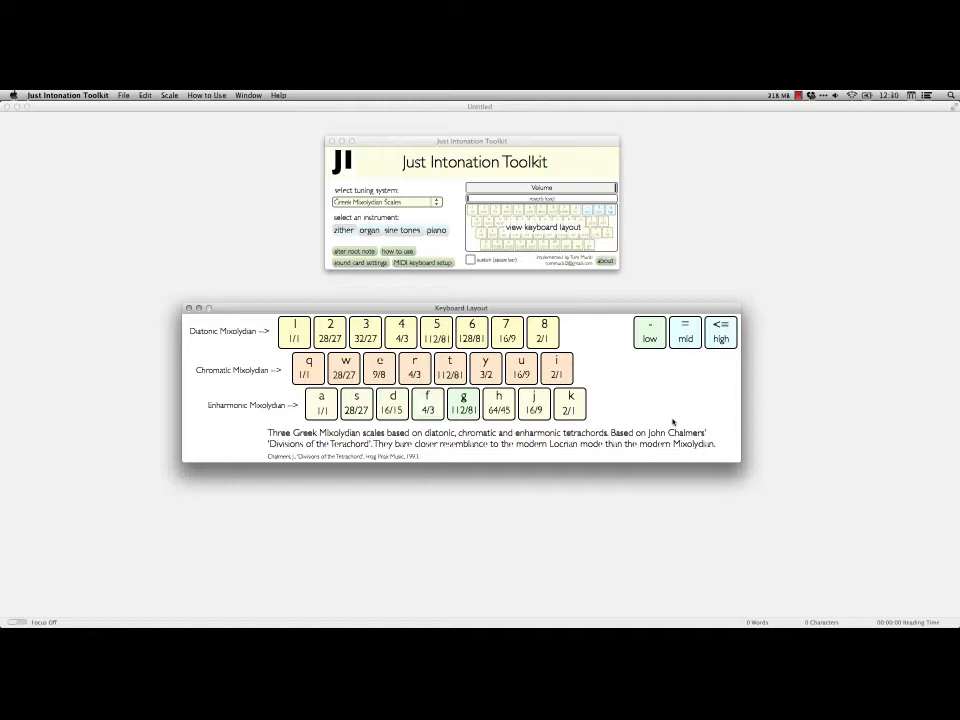
click(386, 201)
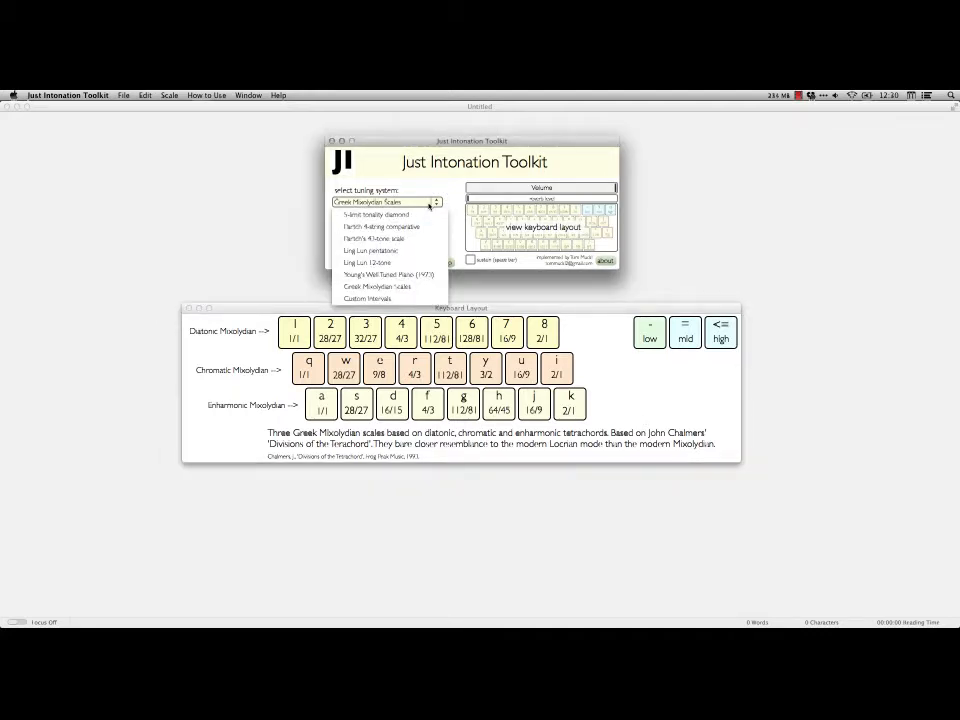
mouse_move(388, 273)
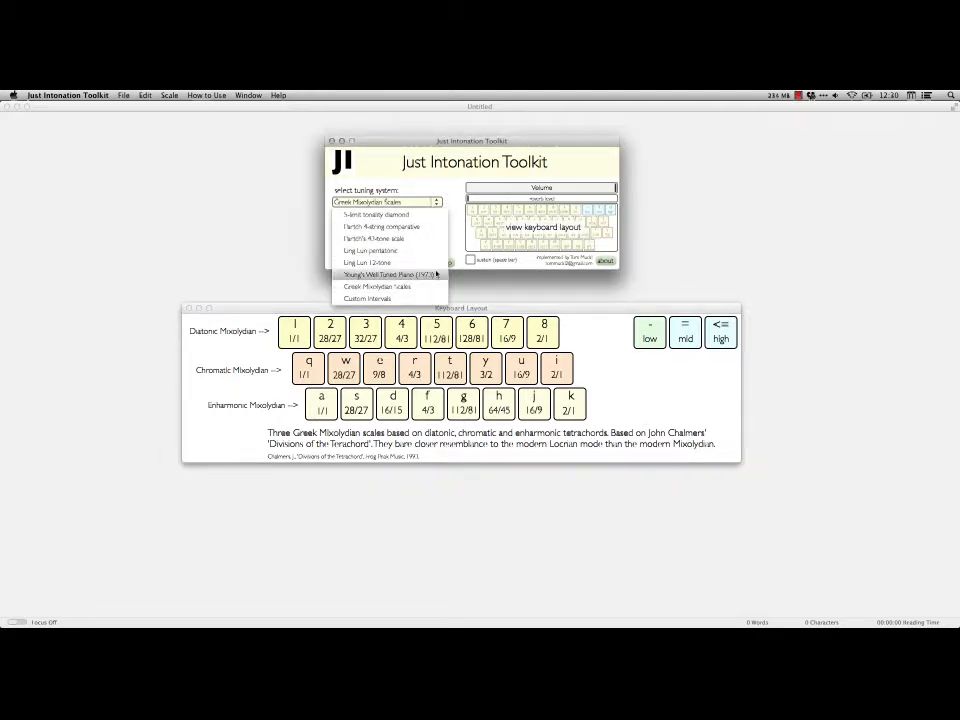
Step: Pick Young's Well Tuned Piano, then switch to Partch's 43-tone scale
click(385, 274)
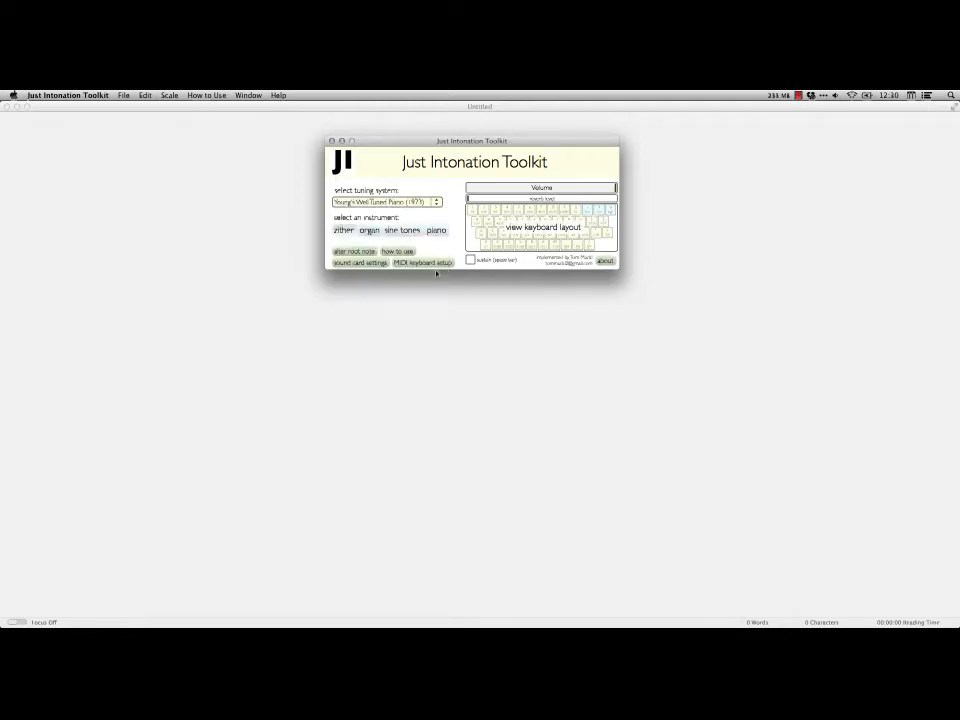
click(542, 227)
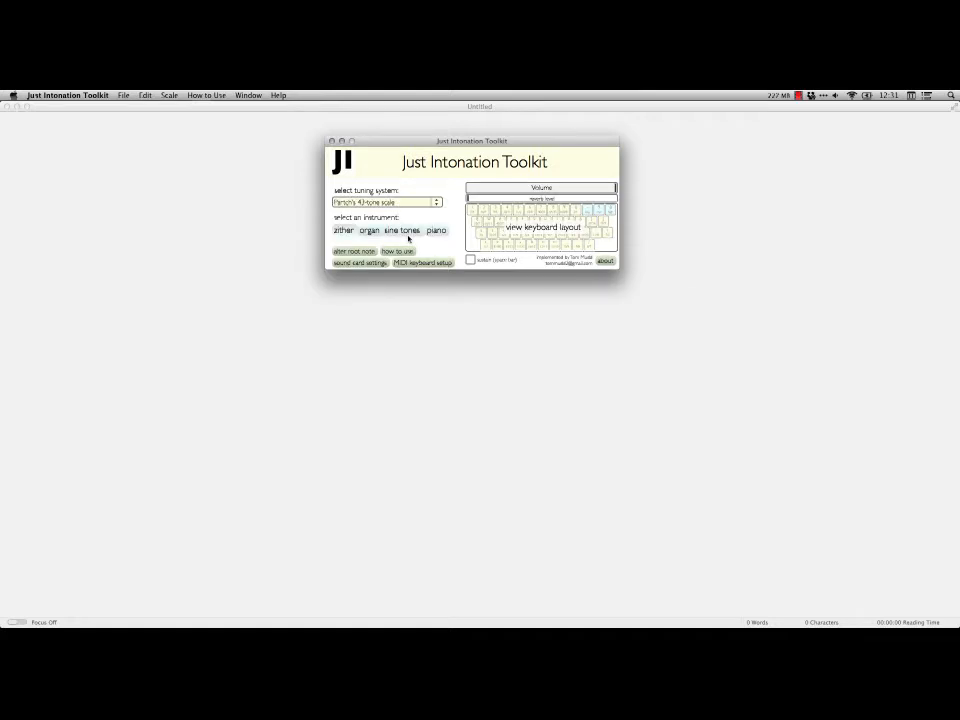
Step: Open the Keyboard Layout window mapping Partch's 43-tone ratios across four rows
click(542, 227)
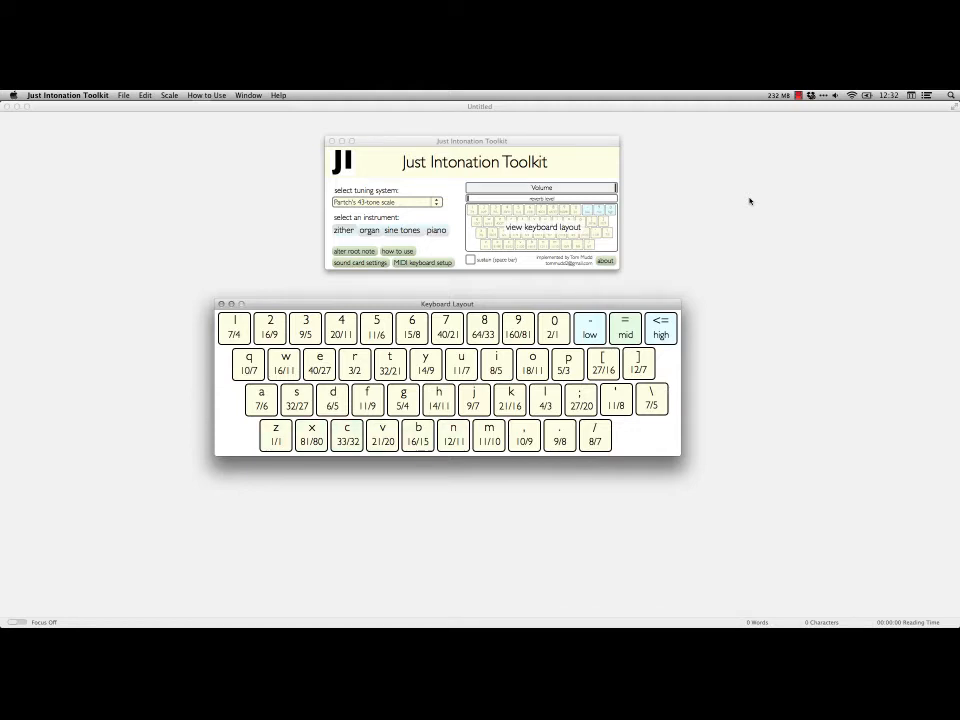
click(206, 95)
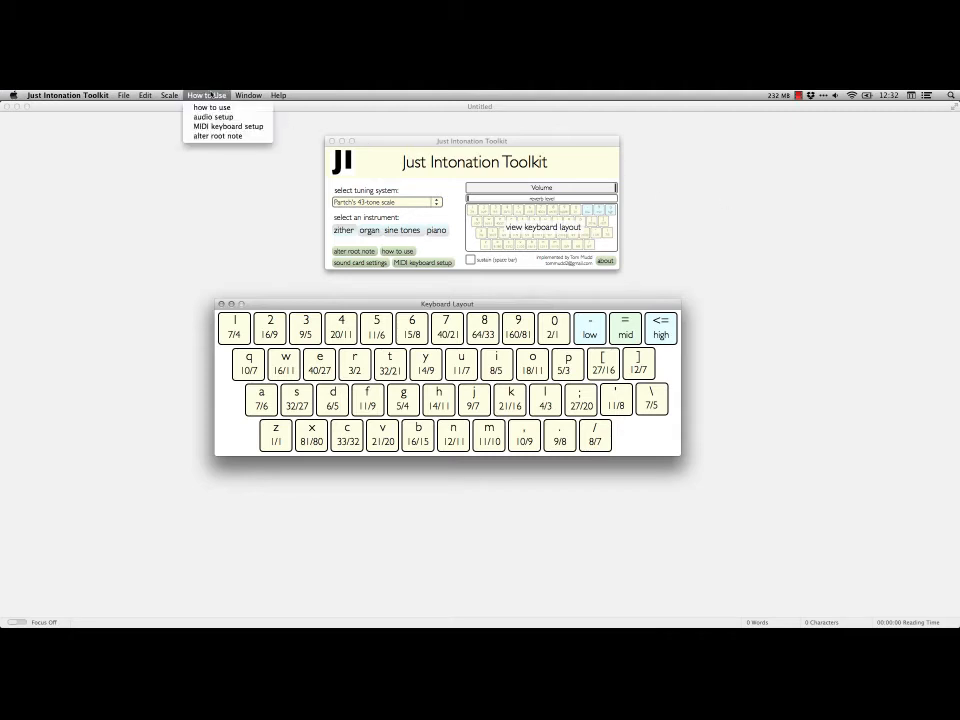
click(227, 125)
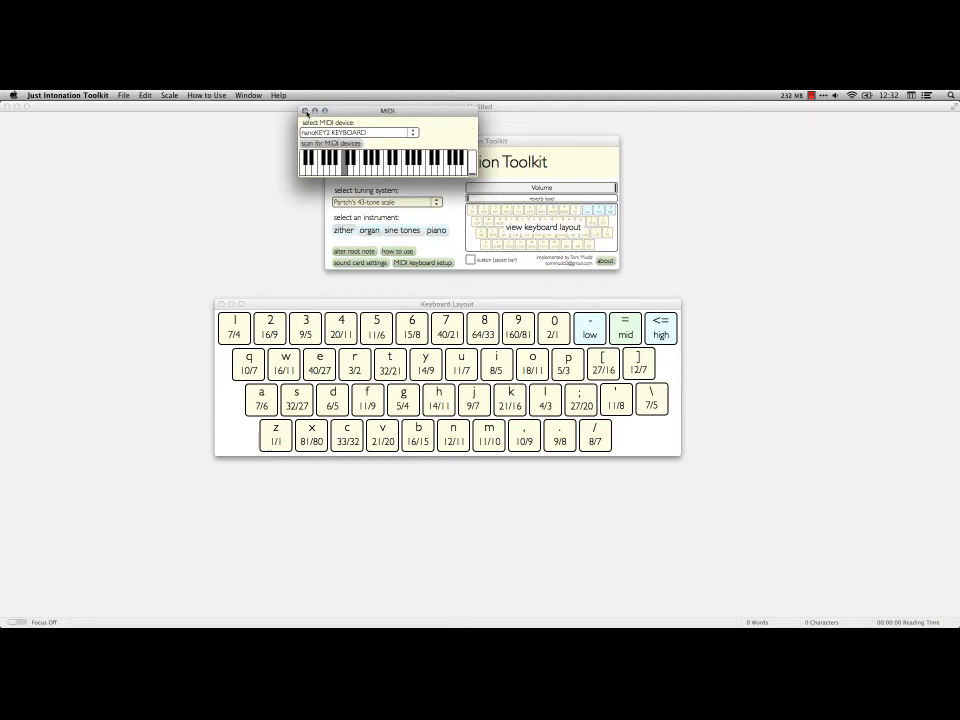
click(306, 110)
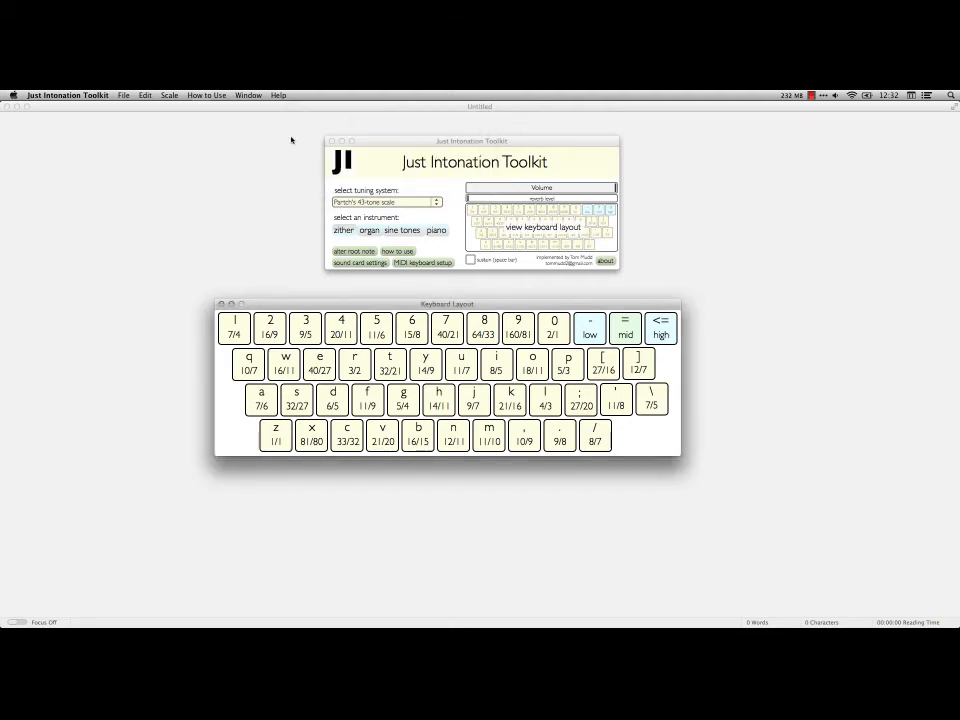